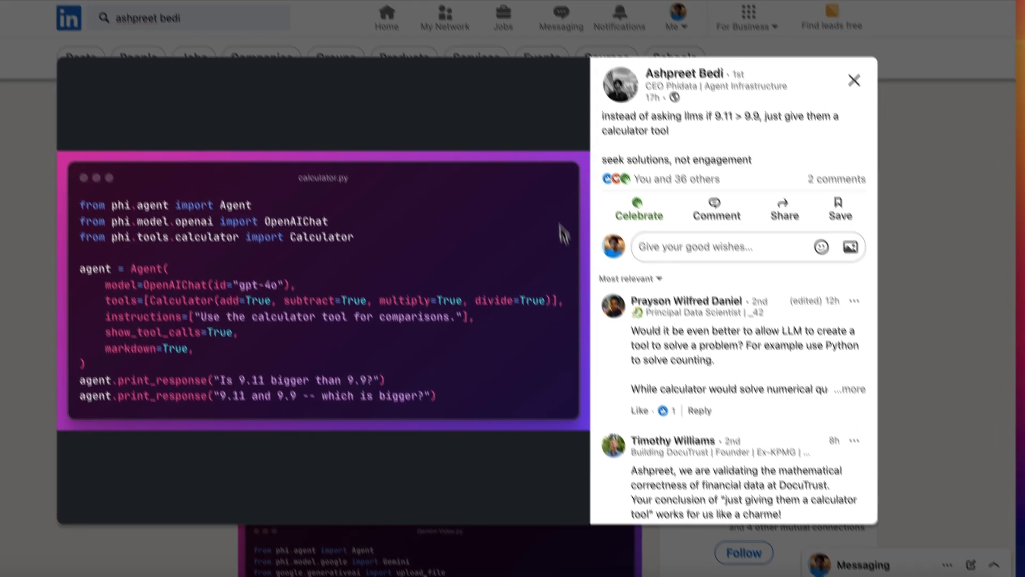
# Start a new app with the prompt 'Create a test Agent with a focus on the UI'
pyautogui.click(527, 68)
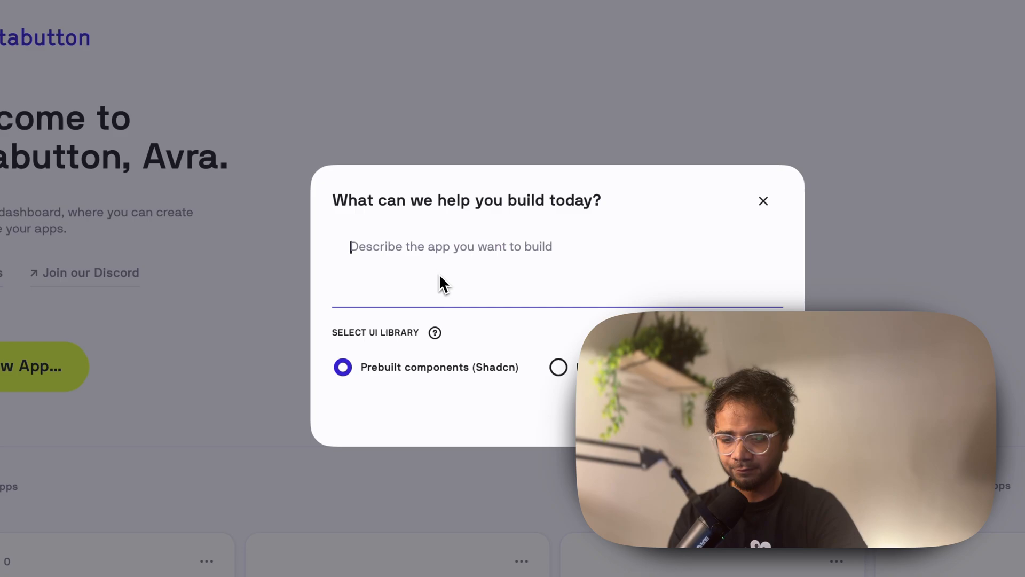
pyautogui.write('Create a test Ag')
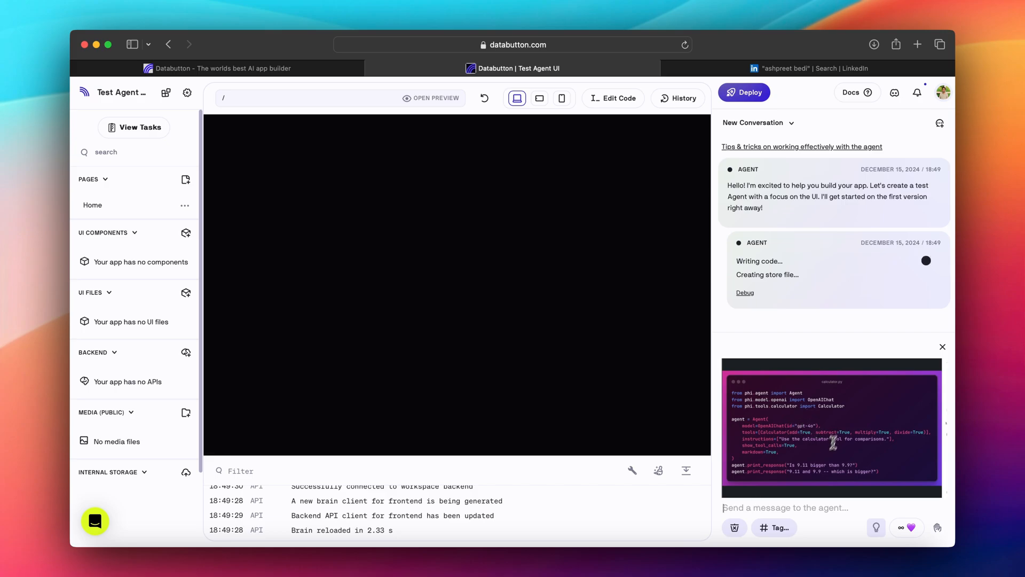
# Send the agent the code screenshot, asking for a phidata calculator agent backend that prints its result
pyautogui.write('This is a backend. Basically a calculator agent using phidata python package.')
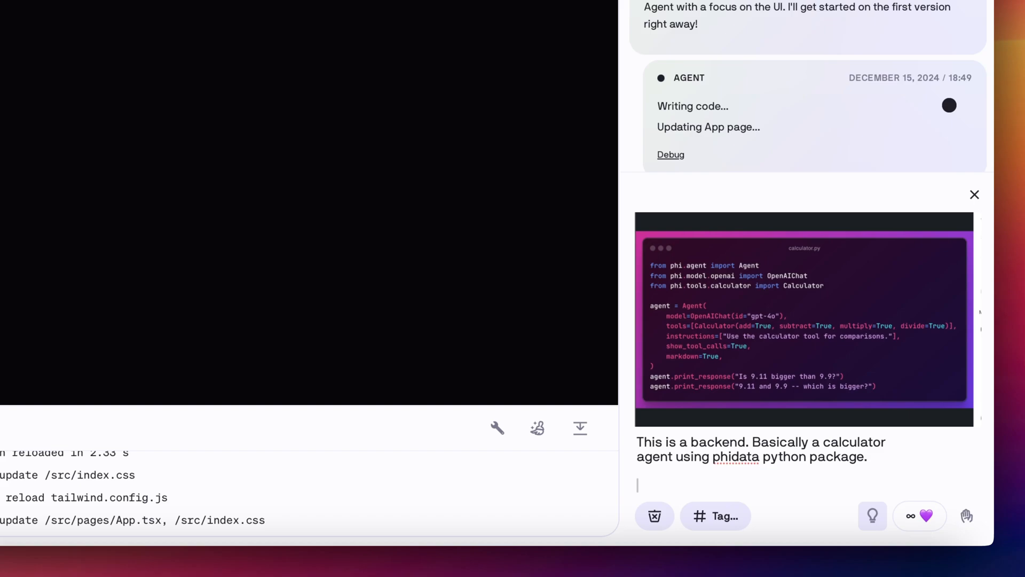
pyautogui.write('Make sure to use this code from the screenshot.')
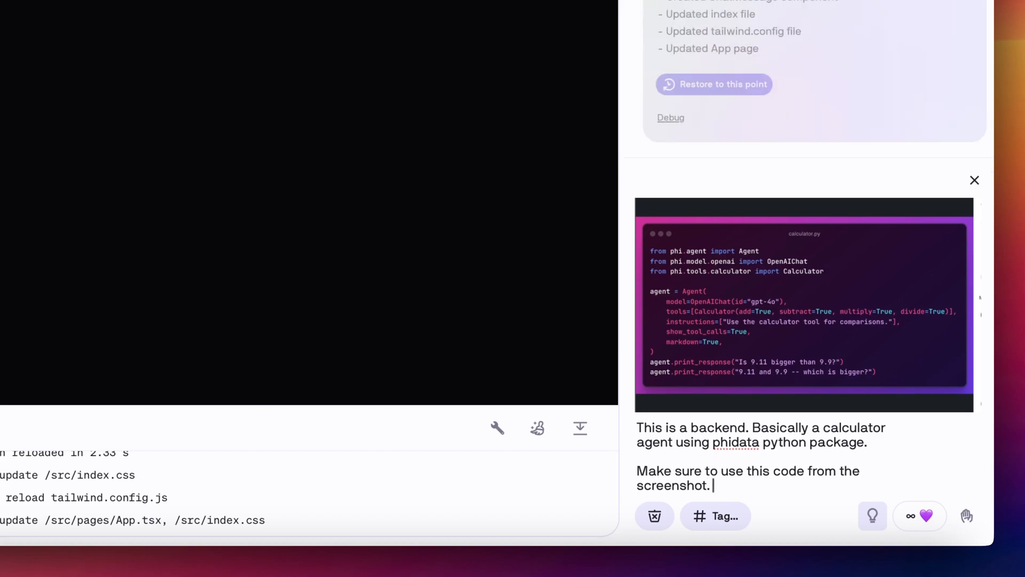
pyautogui.write('And also, print')
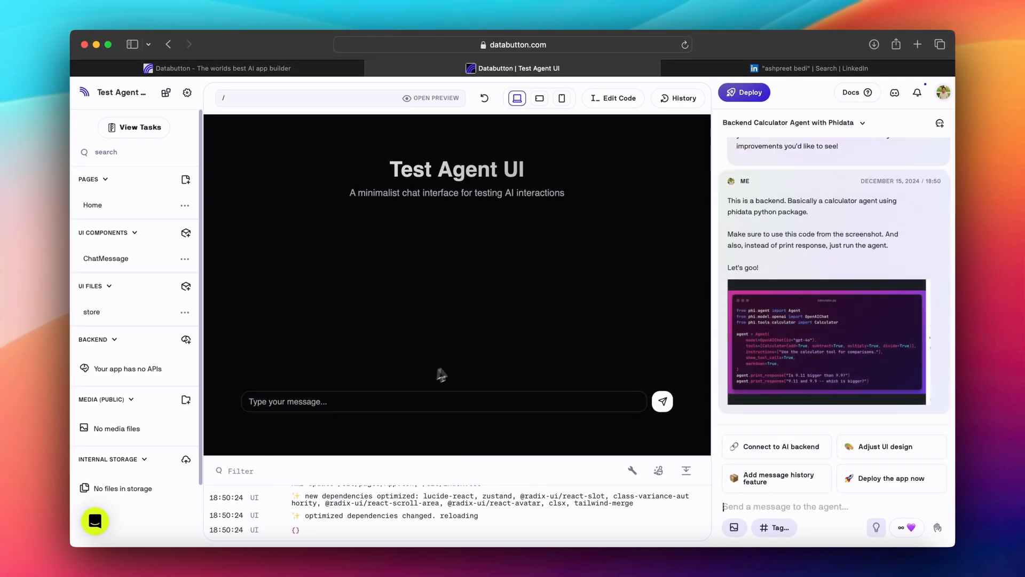
# Follow the agent chat as it installs Python packages and builds the calculator API
pyautogui.scroll(-3)
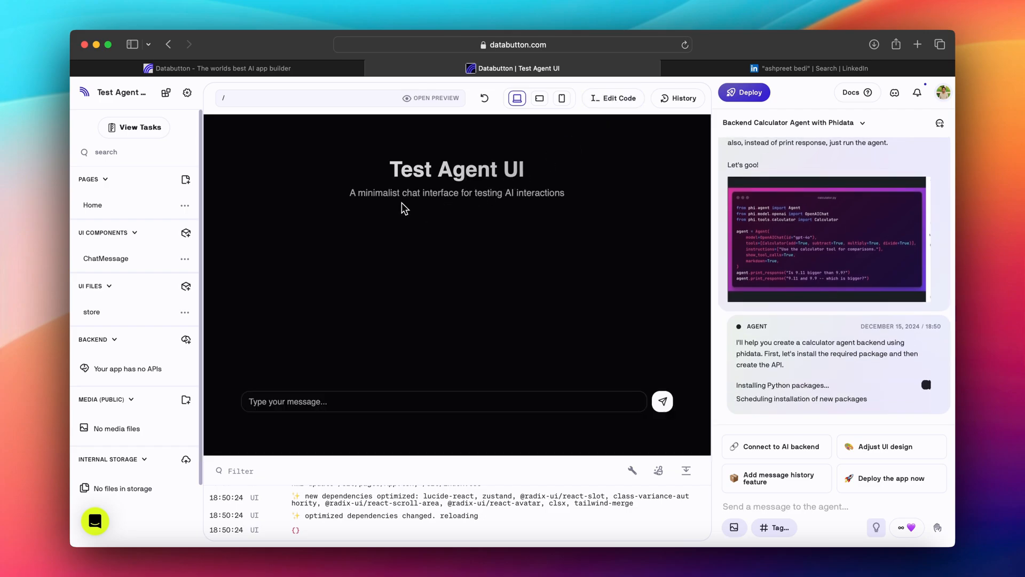
pyautogui.moveTo(477, 208)
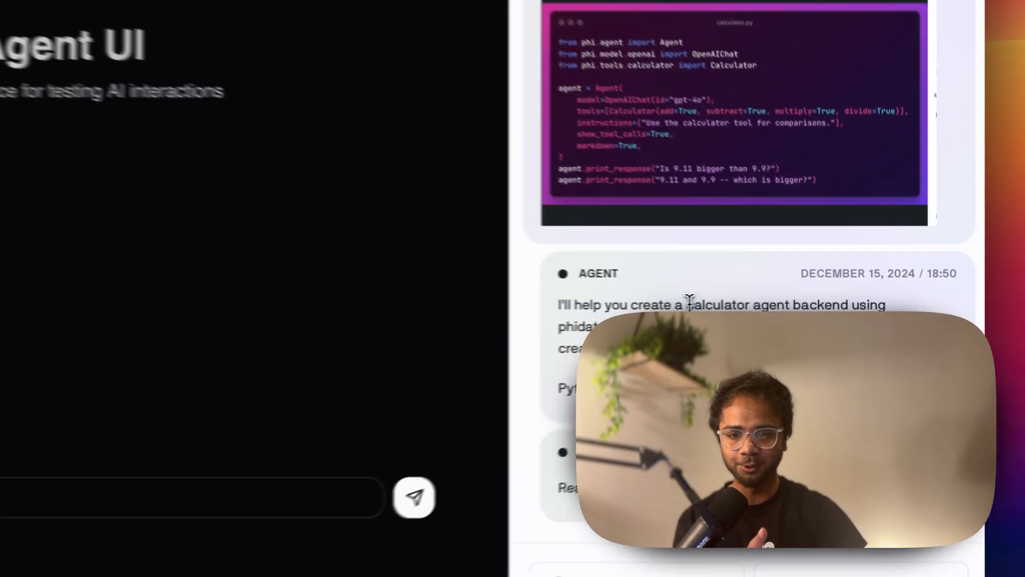
pyautogui.scroll(-3)
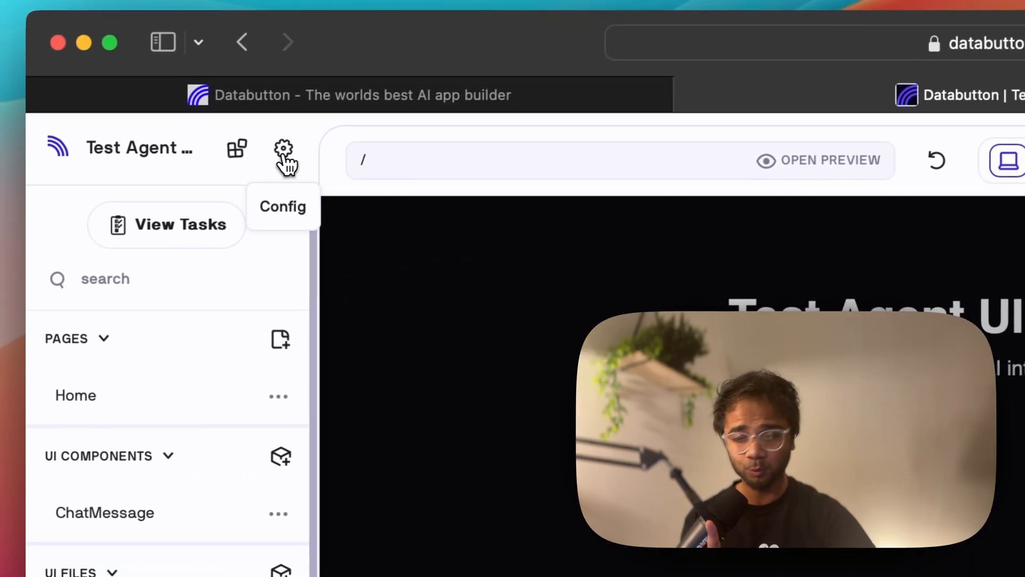
# Review the app configuration, checking phidata under Installed packages and the Secrets section
pyautogui.click(283, 148)
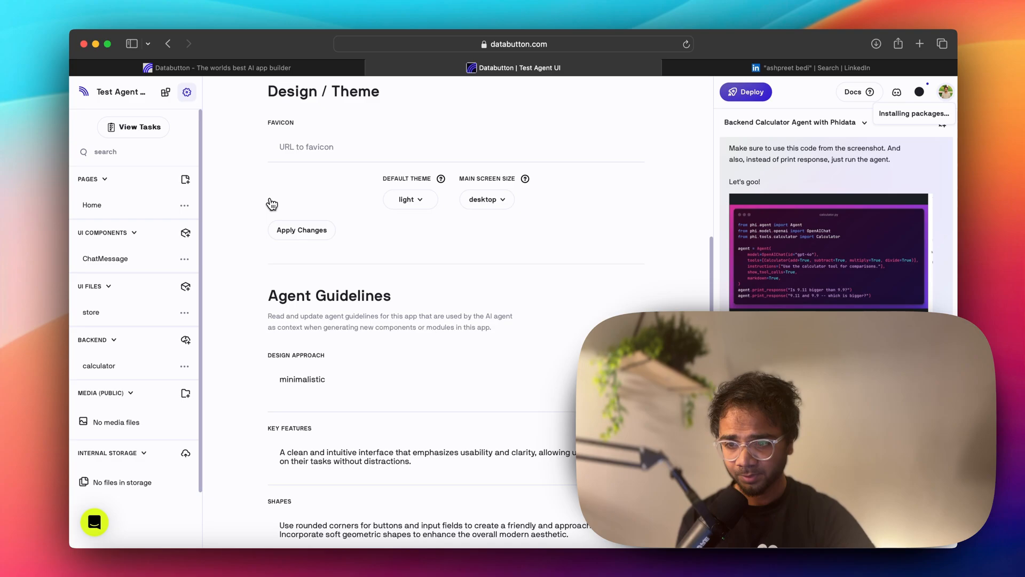
pyautogui.scroll(-3)
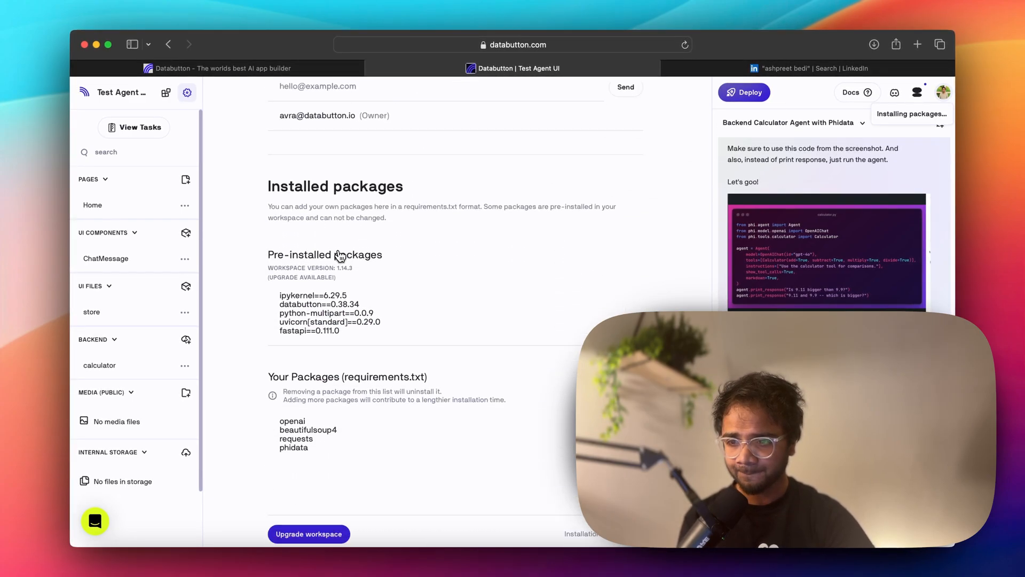
pyautogui.scroll(-3)
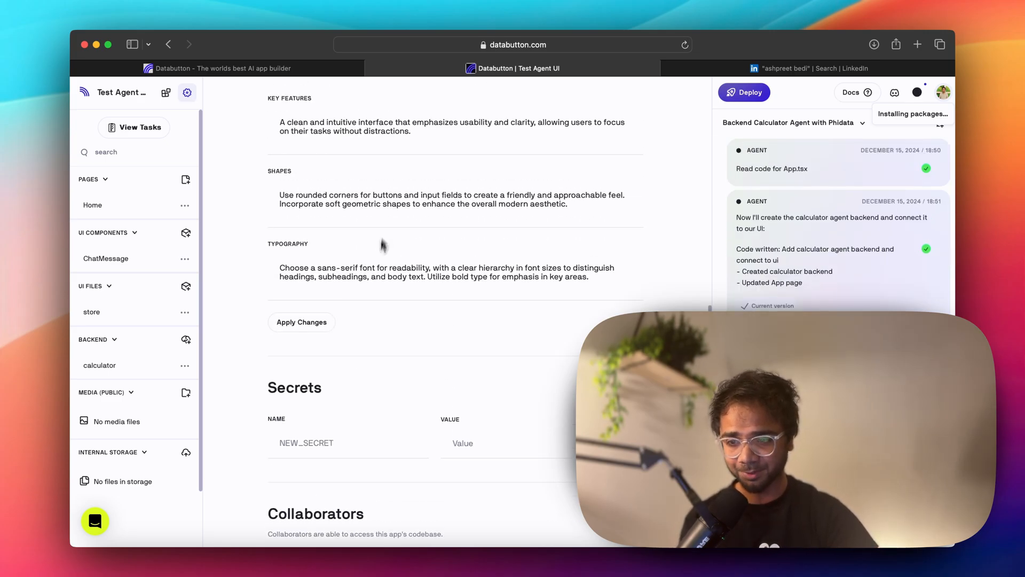
pyautogui.scroll(-3)
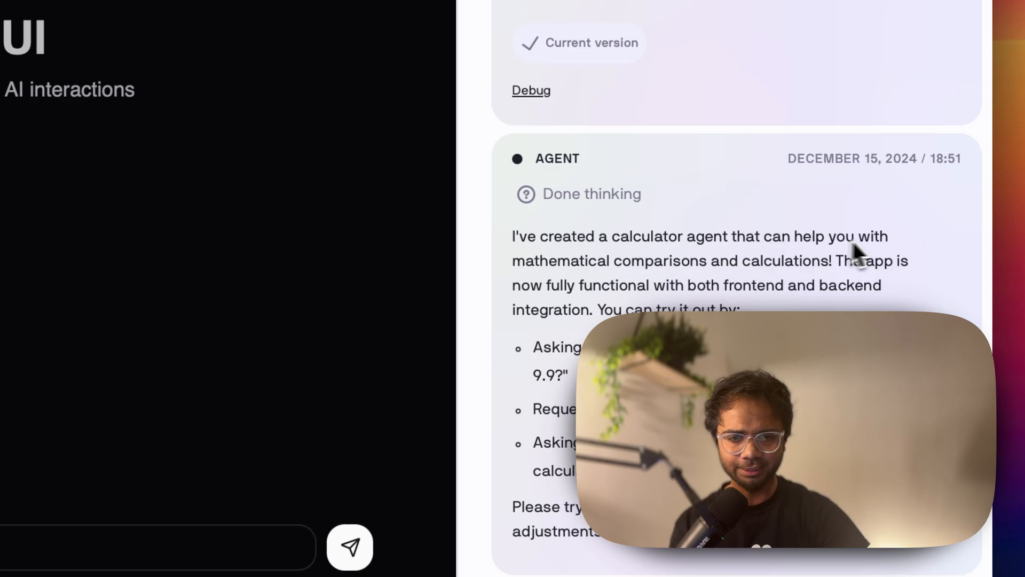
# Highlight the agent's description of the calculator agent it built
pyautogui.moveTo(512, 261); pyautogui.dragTo(832, 260)
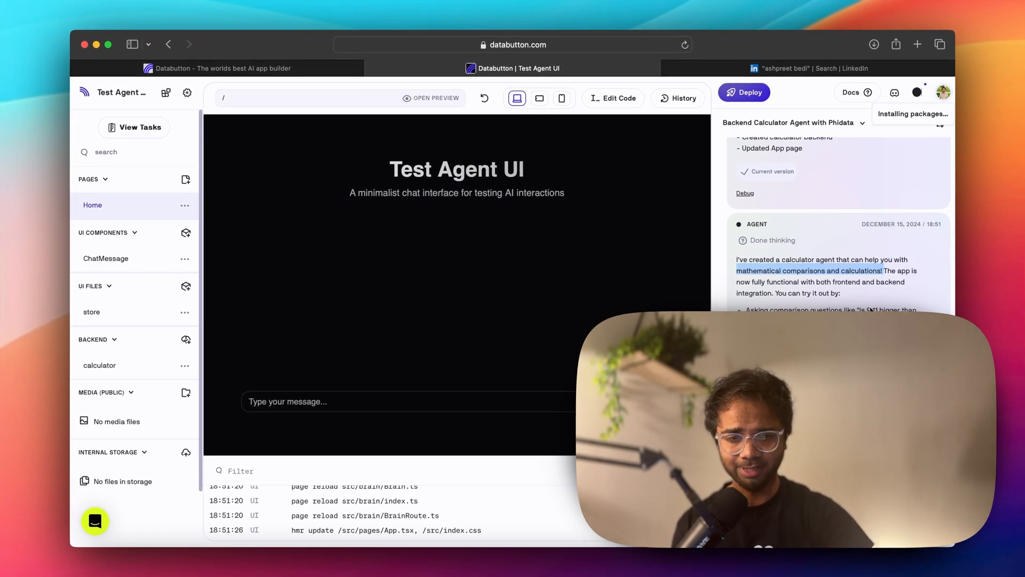
pyautogui.click(804, 68)
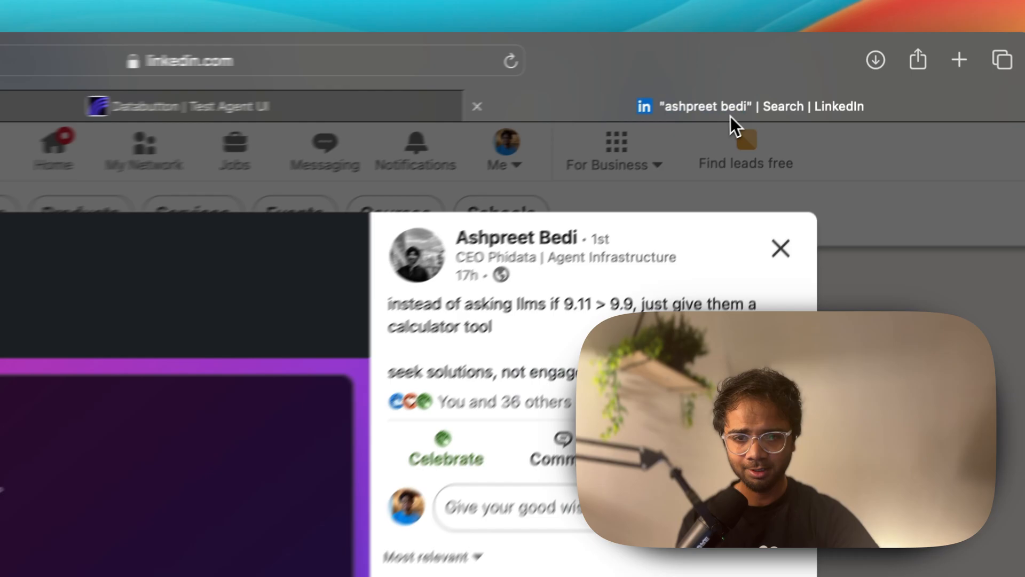
pyautogui.click(235, 106)
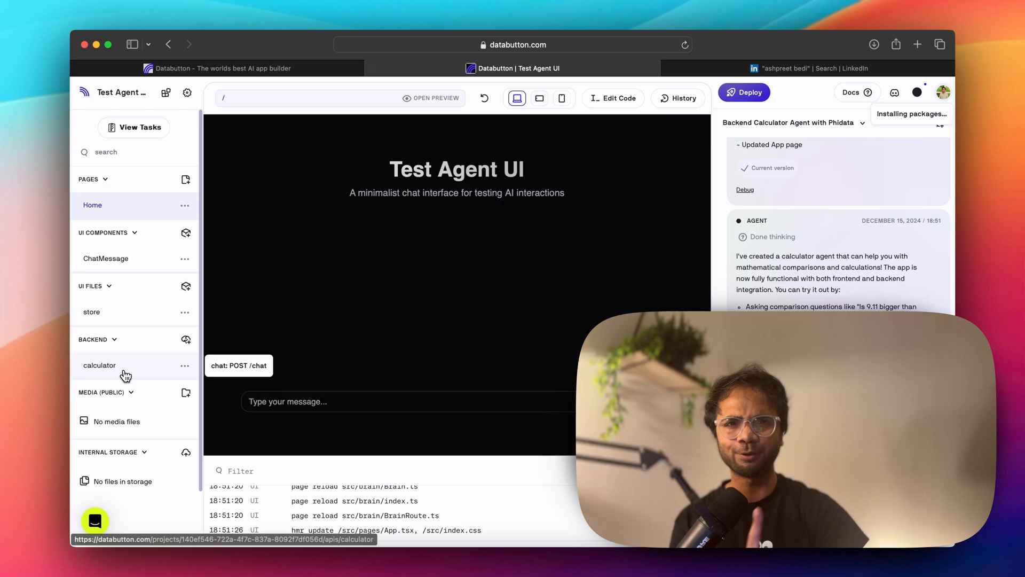
# Inspect the calculator backend code with its POST /chat endpoint
pyautogui.click(100, 365)
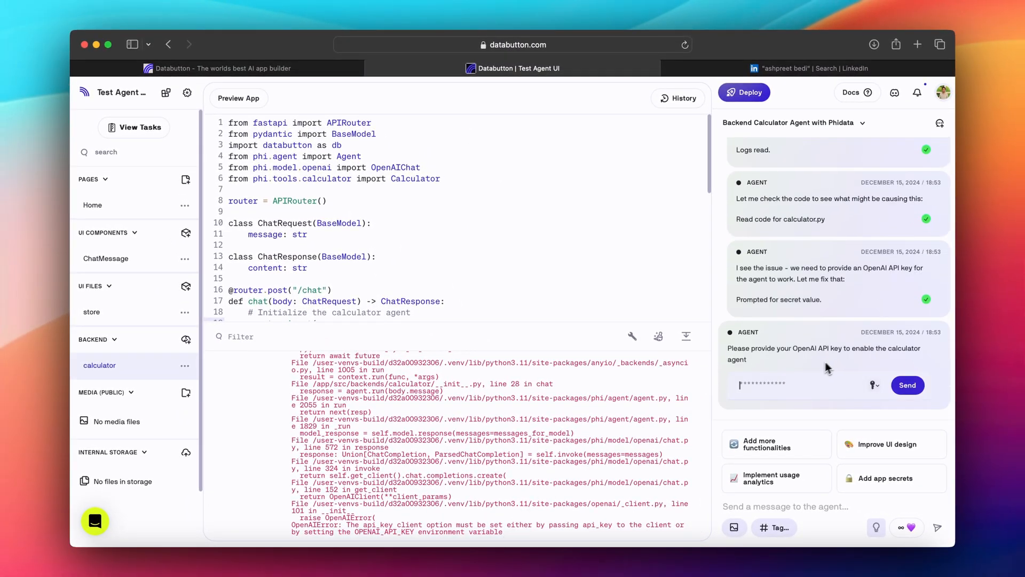
pyautogui.moveTo(895, 362)
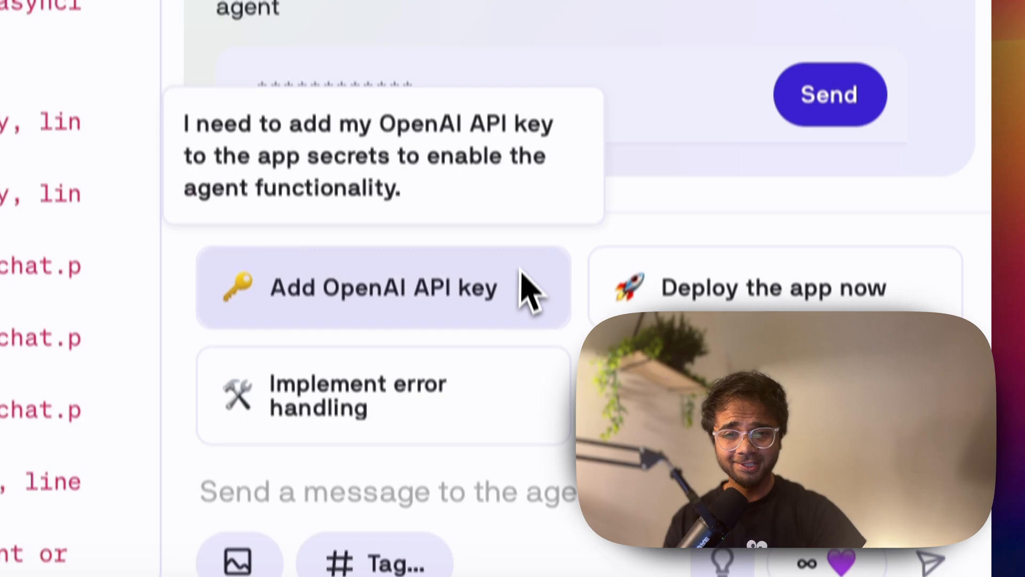
# Ask the agent to store the OpenAI API key as an app secret
pyautogui.click(382, 287)
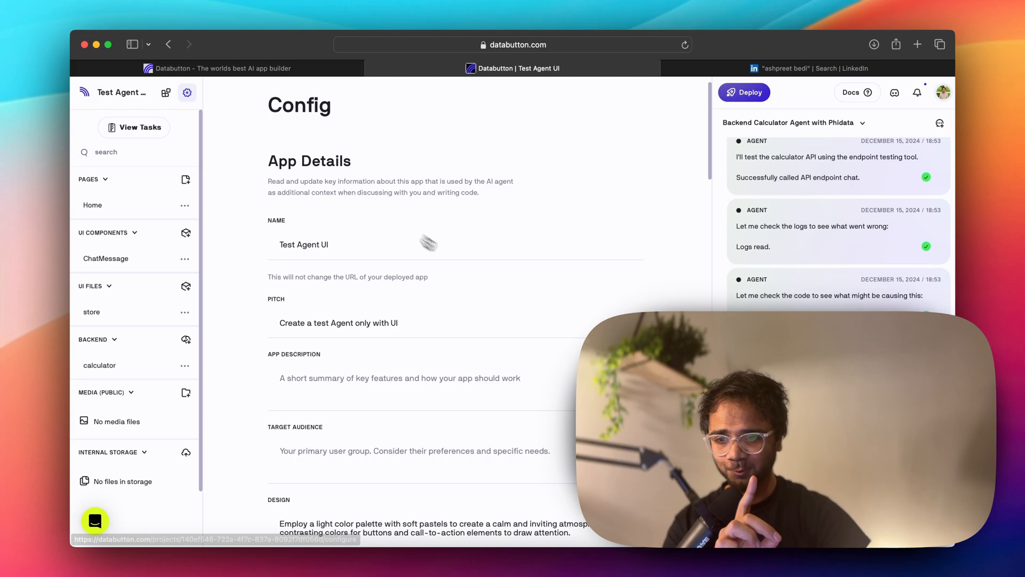
# Check that OPENAI_API_KEY is listed in the configuration's Secrets section
pyautogui.scroll(-3)
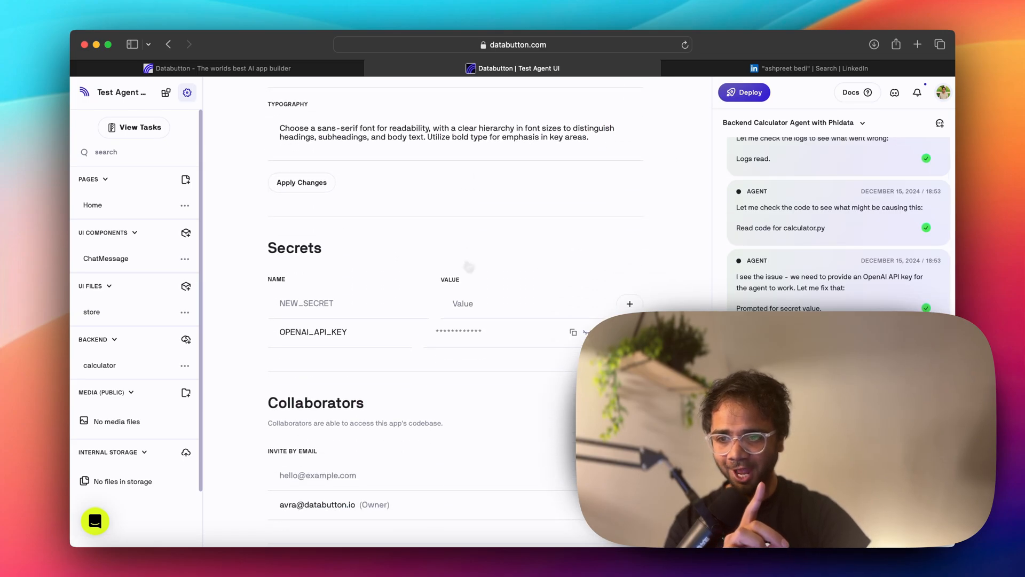
pyautogui.scroll(-3)
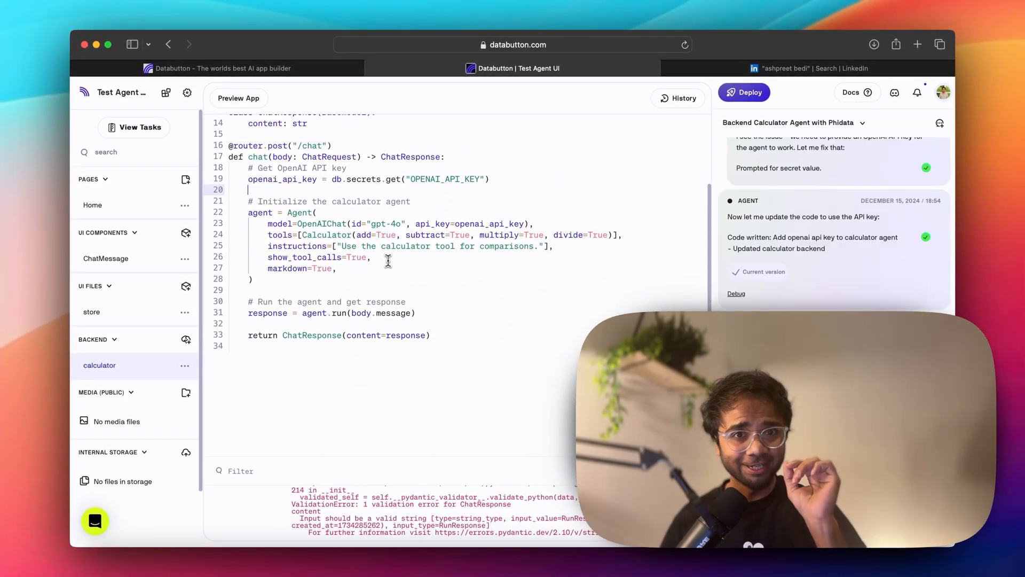
# Review the updated calculator.py reading the key from secrets and exposing /calculate with gpt-4
pyautogui.scroll(-3)
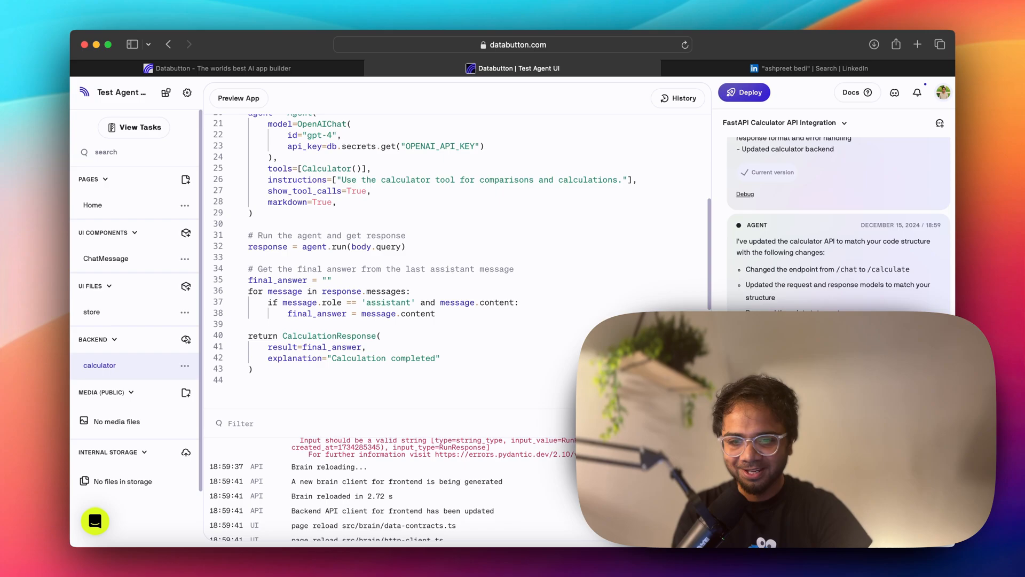
pyautogui.scroll(-3)
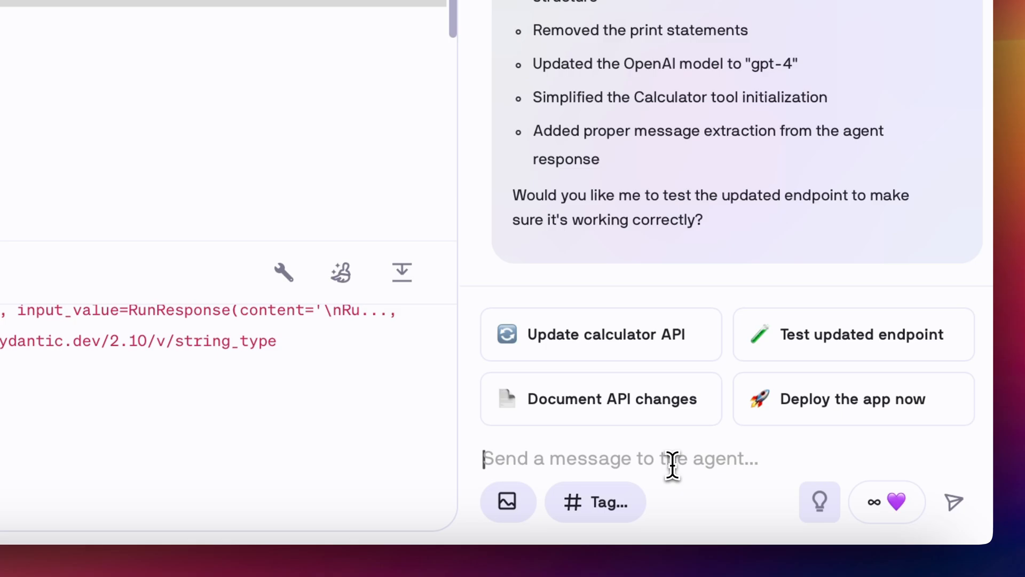
# Ask the agent 'Can you test #api/calculator' and confirm the /calculate endpoint succeeded
pyautogui.write('Can you test')
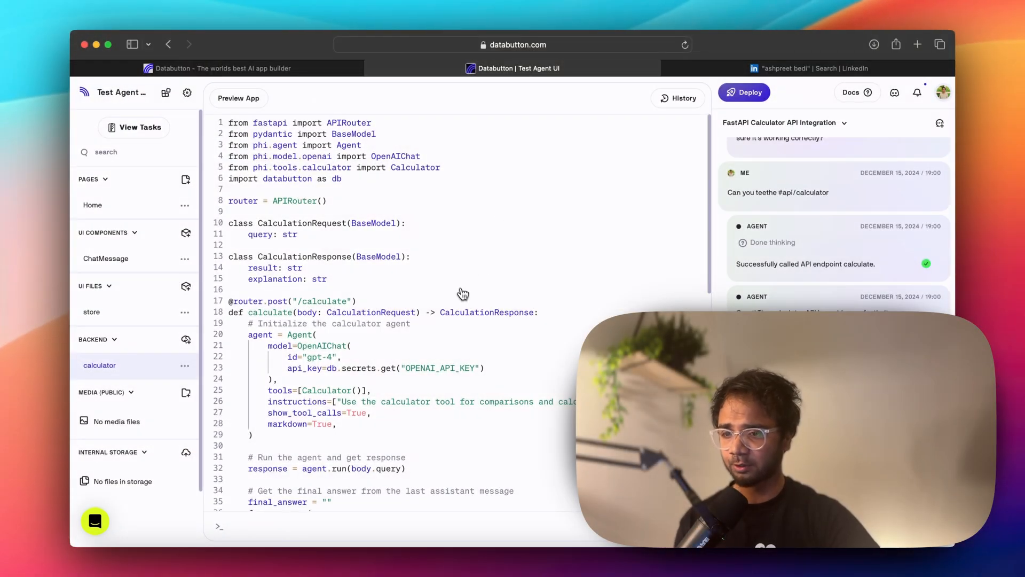
pyautogui.scroll(-3)
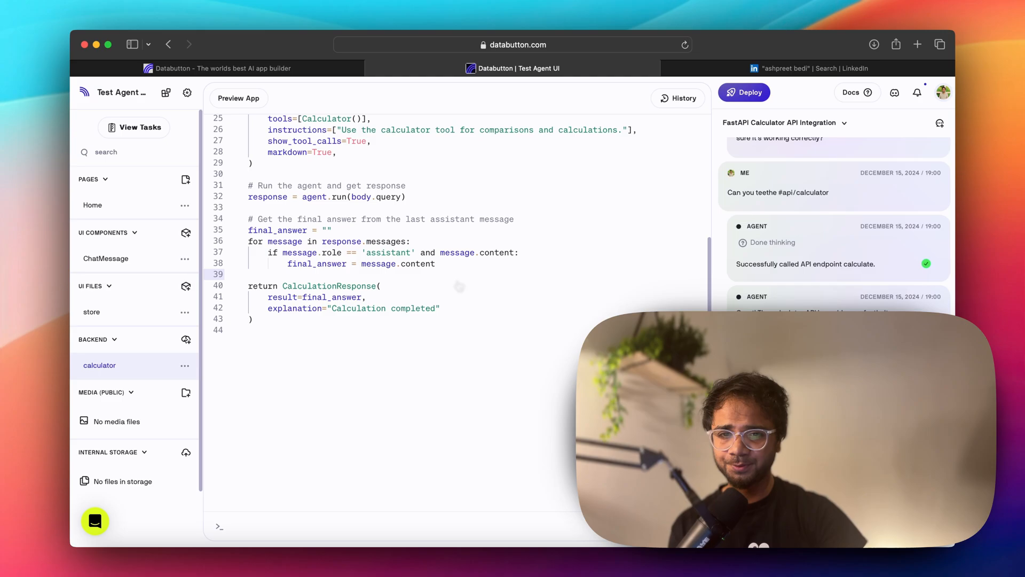
# Revisit the LinkedIn calculator post, then return to the Databutton builder's Home preview
pyautogui.click(810, 69)
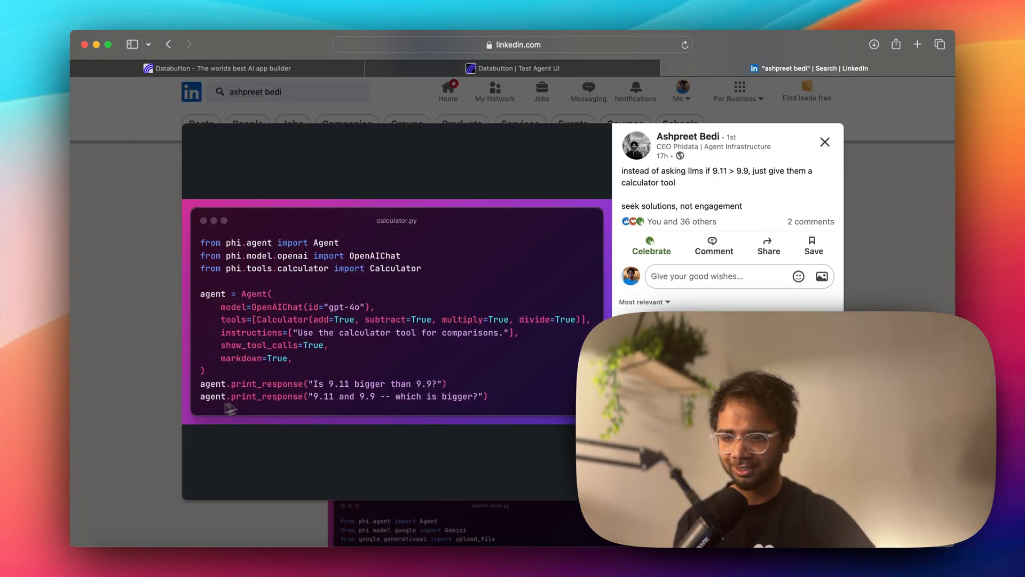
pyautogui.click(513, 69)
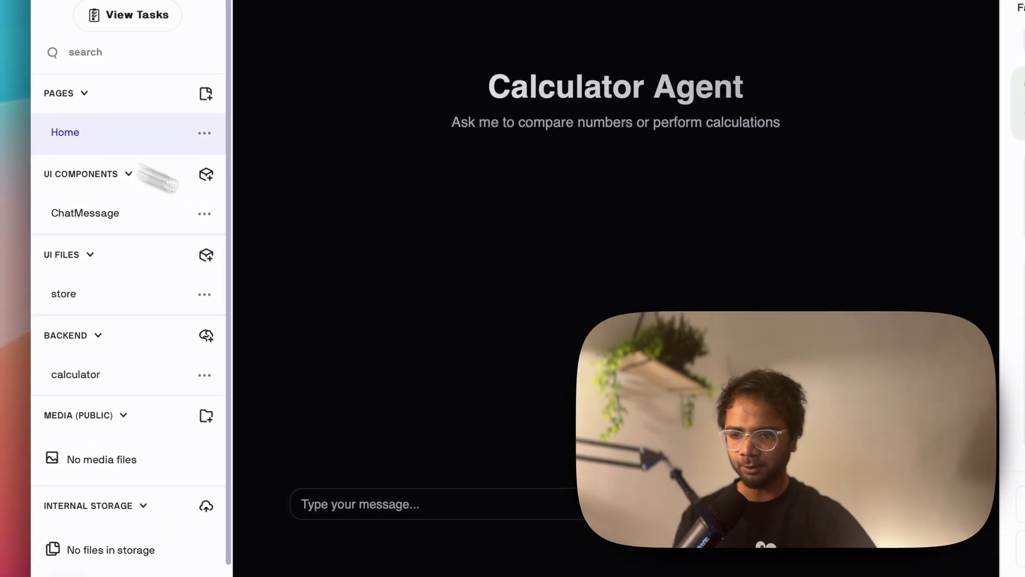
# Send a question asking whether 9.11 > 9.9 in the Calculator Agent preview chat
pyautogui.write("Hey , it's")
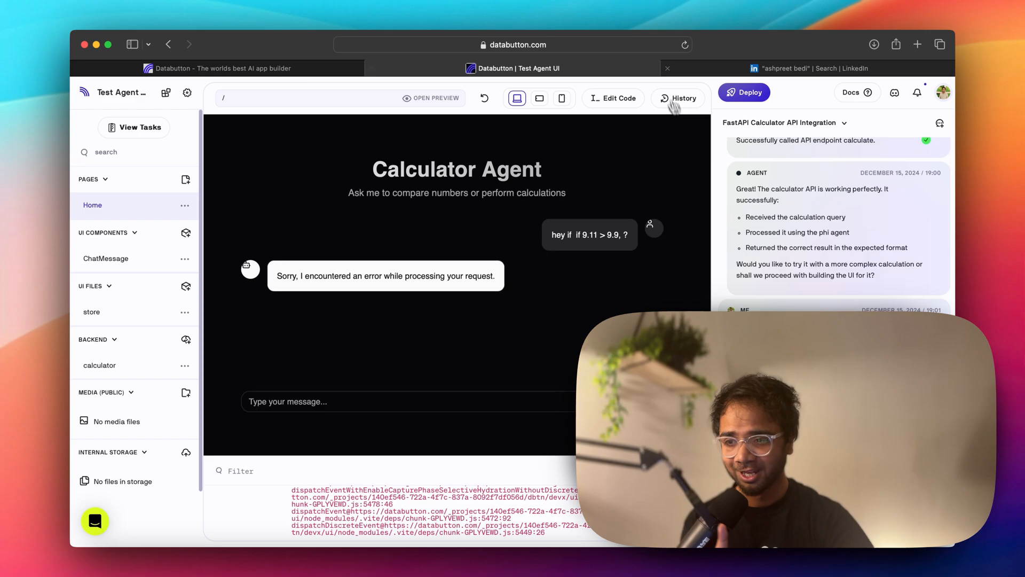
# Inspect the Home page source code where the submit handler calls brain.chat
pyautogui.click(613, 98)
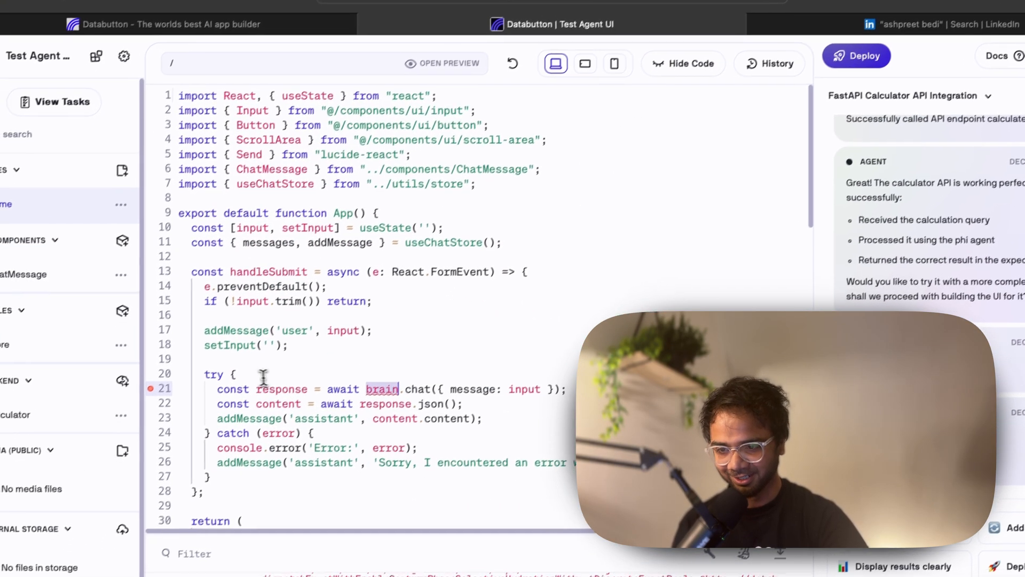
pyautogui.scroll(-3)
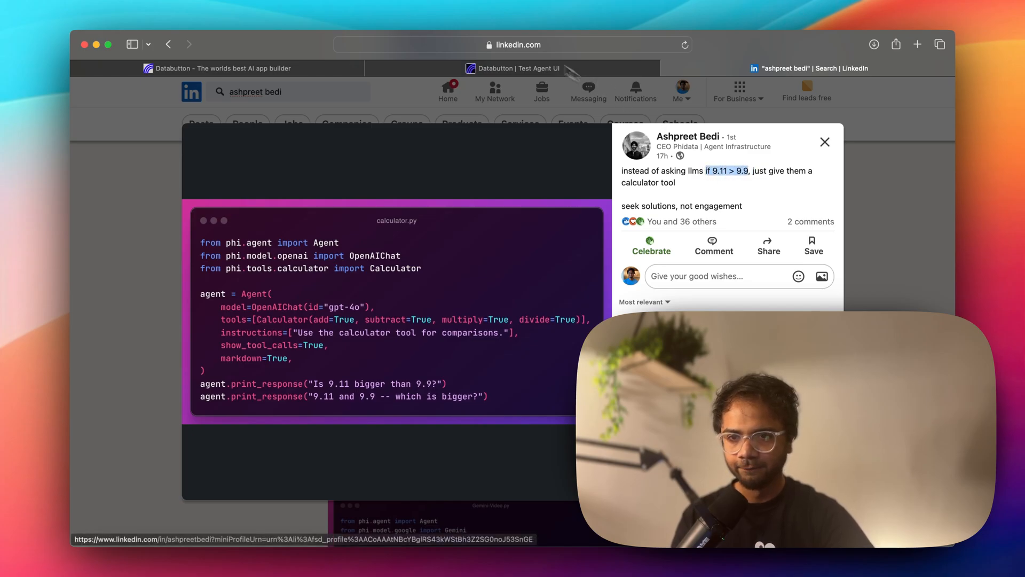
# Send the 'if 9.11 > 9.9' question and see the agent answer 'No, 9.11 is not greater than 9.9.'
pyautogui.click(513, 69)
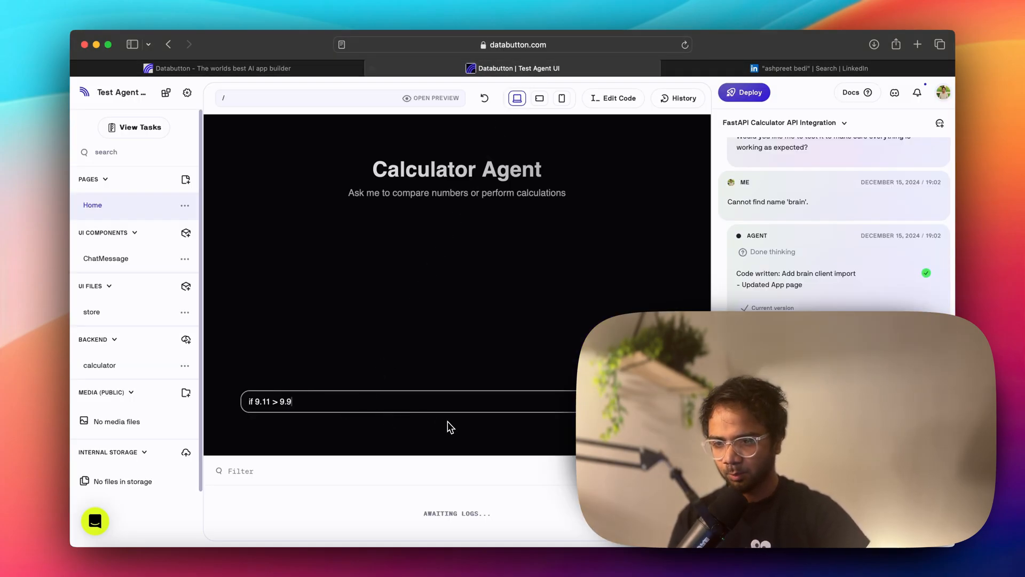
pyautogui.press('Enter')
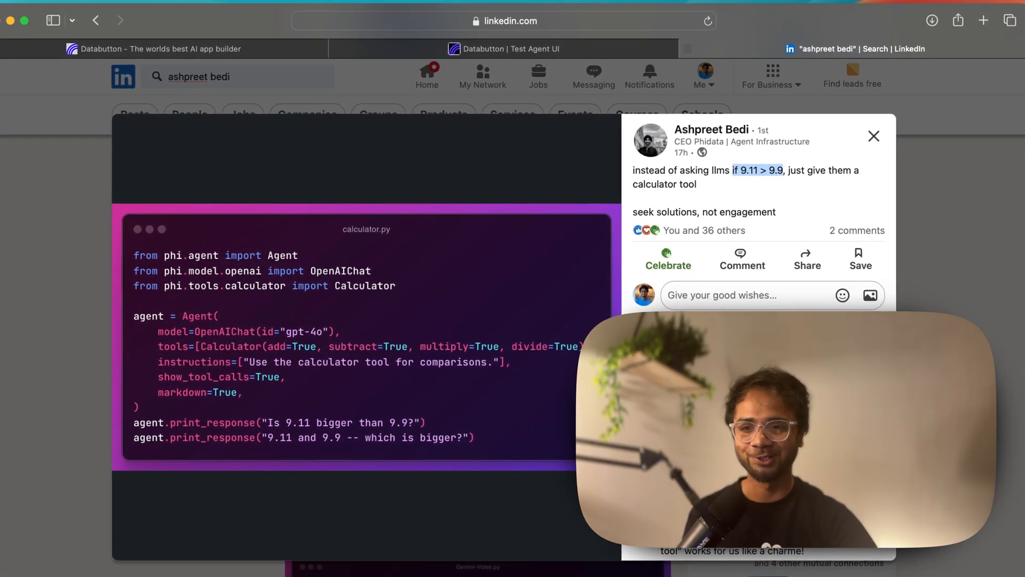
pyautogui.click(556, 7)
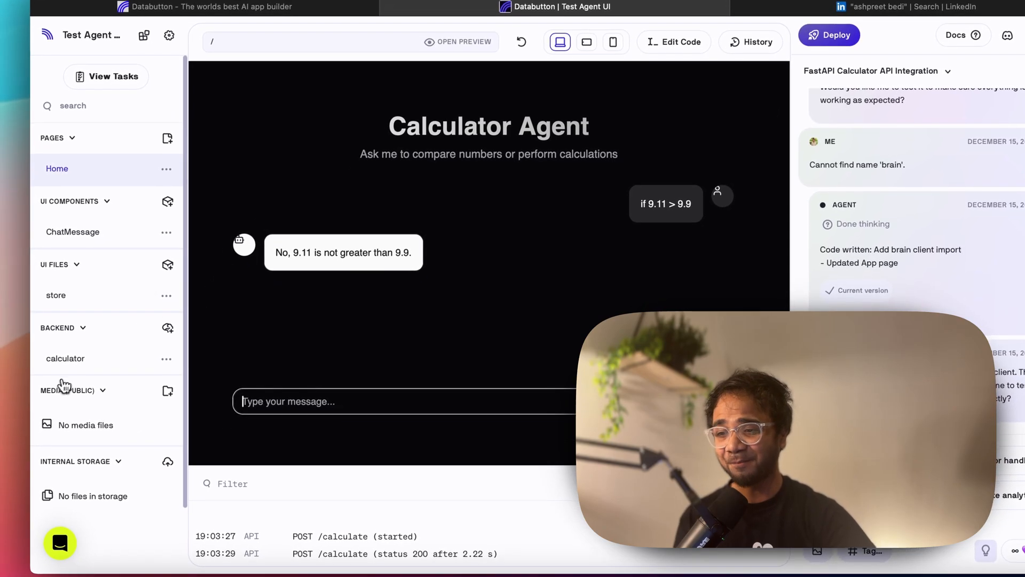
# Check the calculator backend code, then return to the Home page preview
pyautogui.click(66, 359)
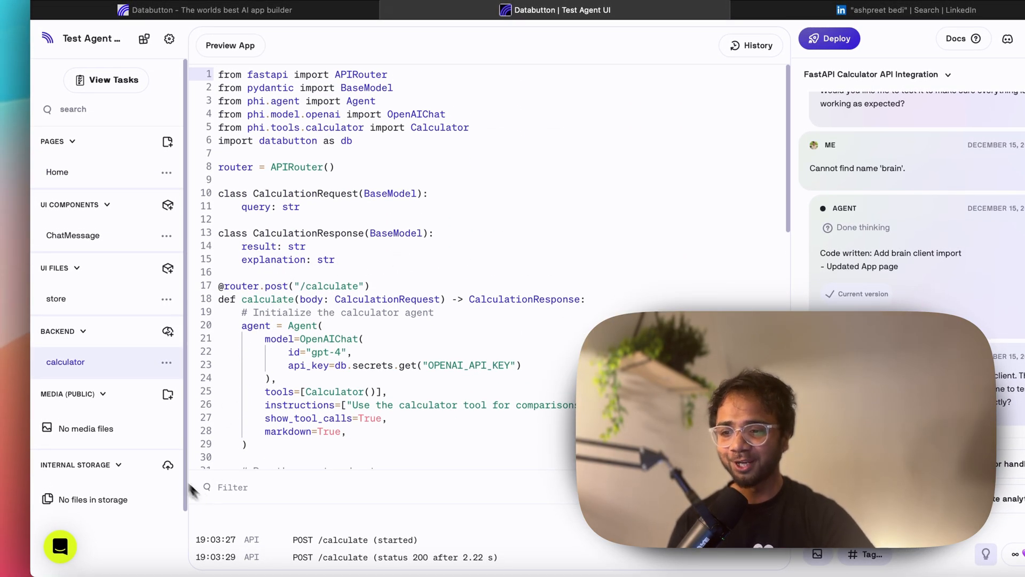
pyautogui.click(231, 45)
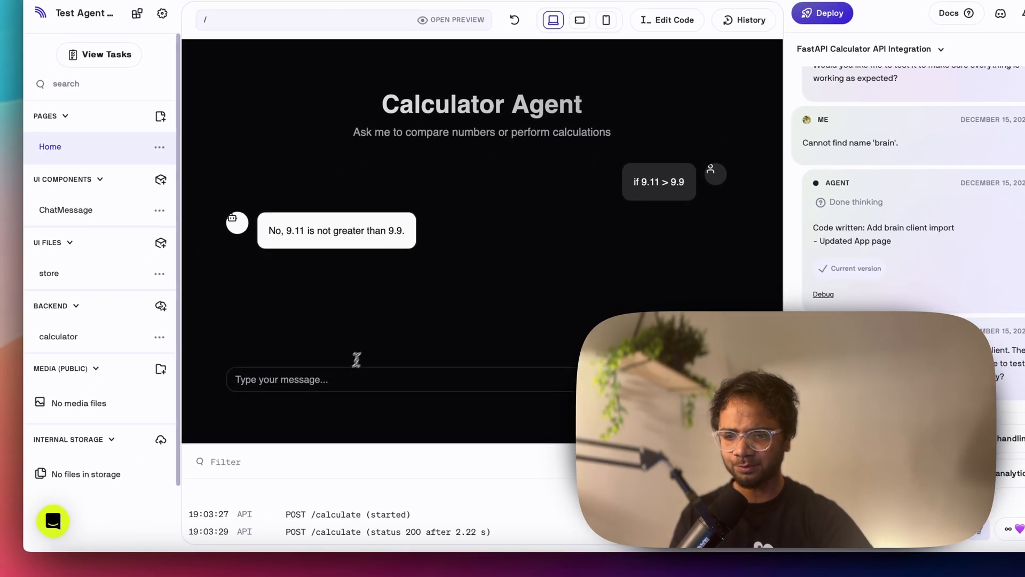
# Ask the agent for complex test questions, then start deploying the app
pyautogui.write('can')
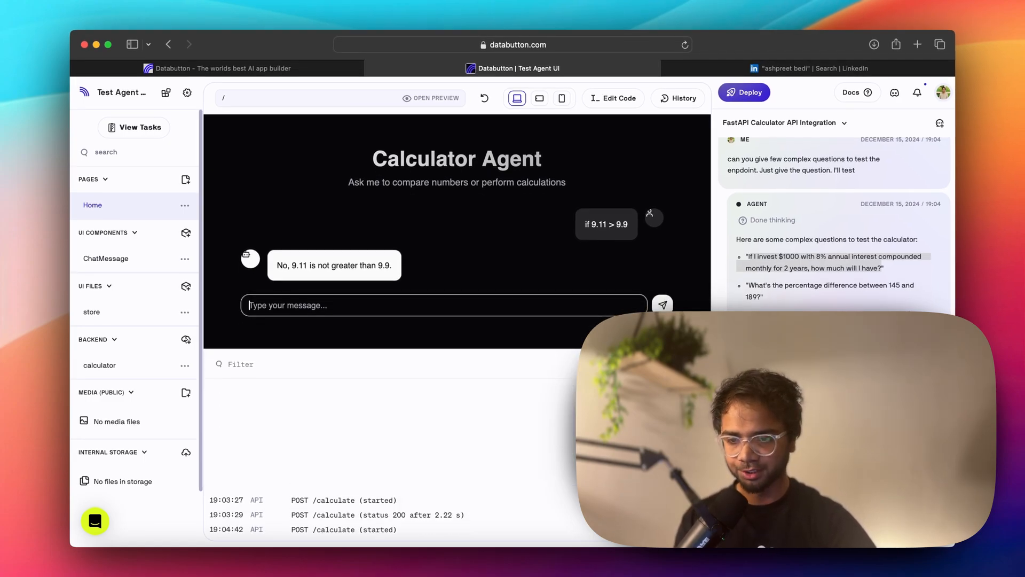
pyautogui.click(743, 92)
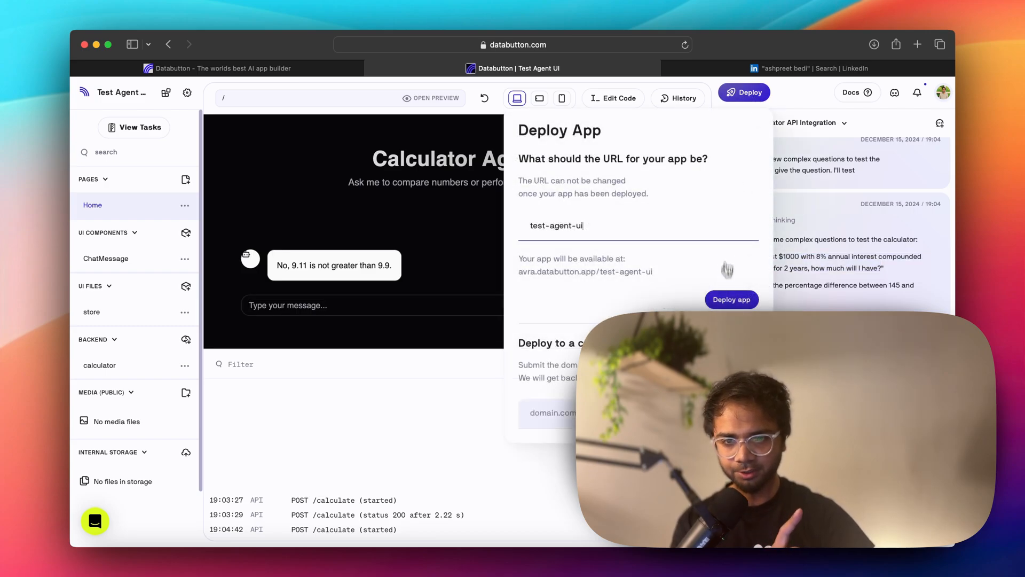
# Publish the app at avra.databutton.app/test-agent-ui
pyautogui.click(731, 299)
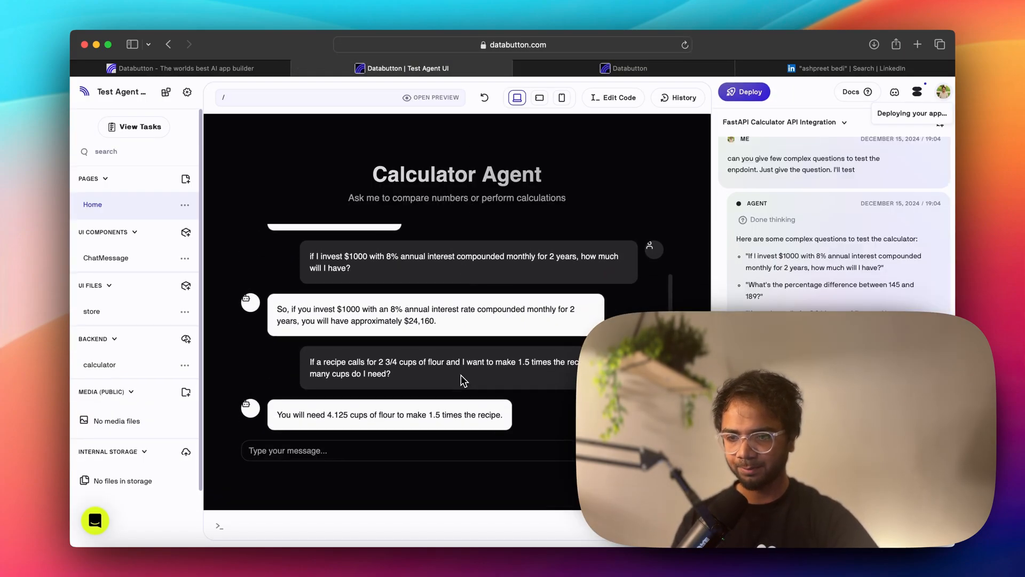
pyautogui.moveTo(327, 426)
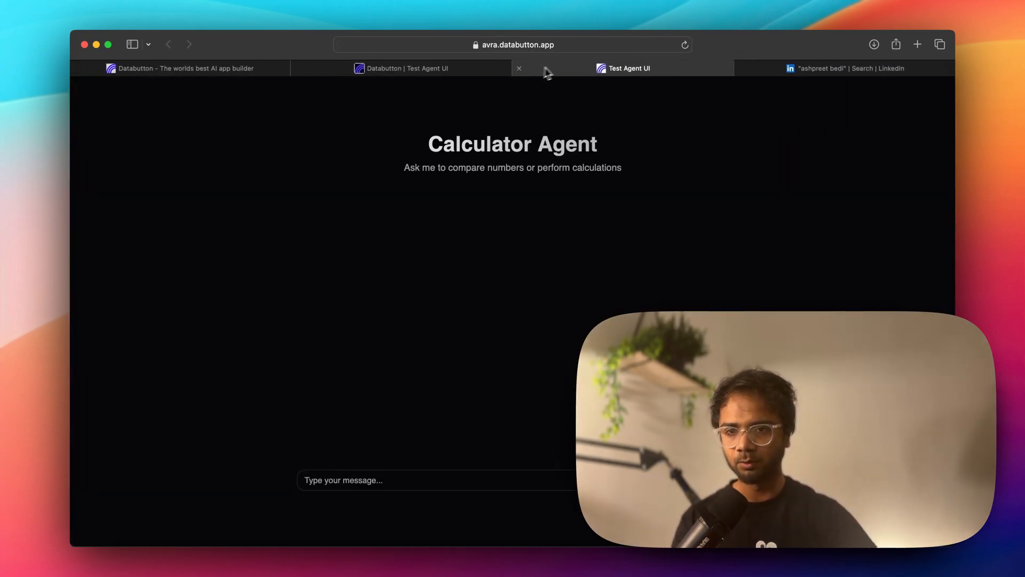
# Show the deployed URL and ask the agent 15% of 230 plus 25% of 180, answered 79.5
pyautogui.click(514, 45)
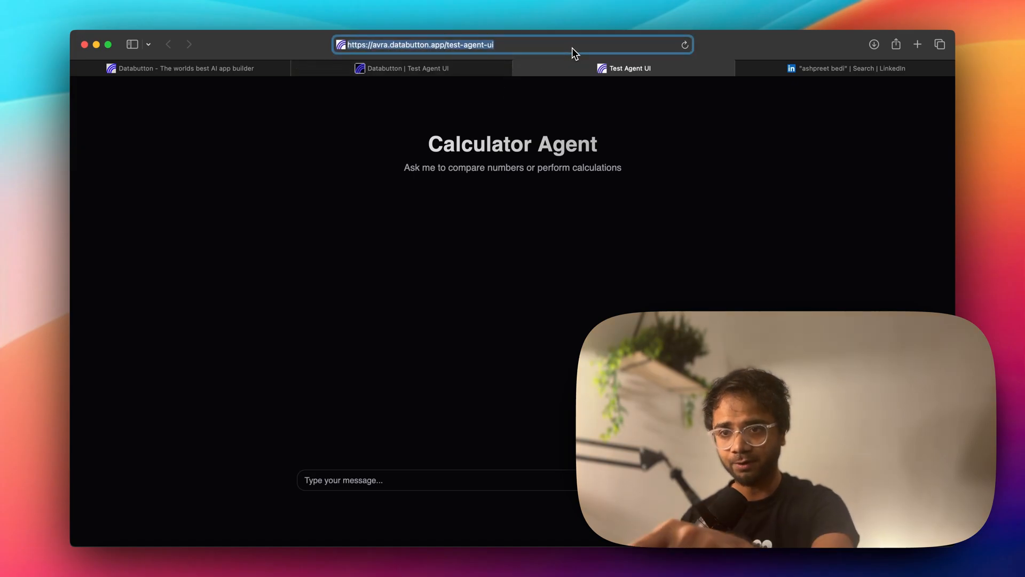
pyautogui.moveTo(425, 53)
pyautogui.write("What's 15% of 230 plus 25% of 180?")
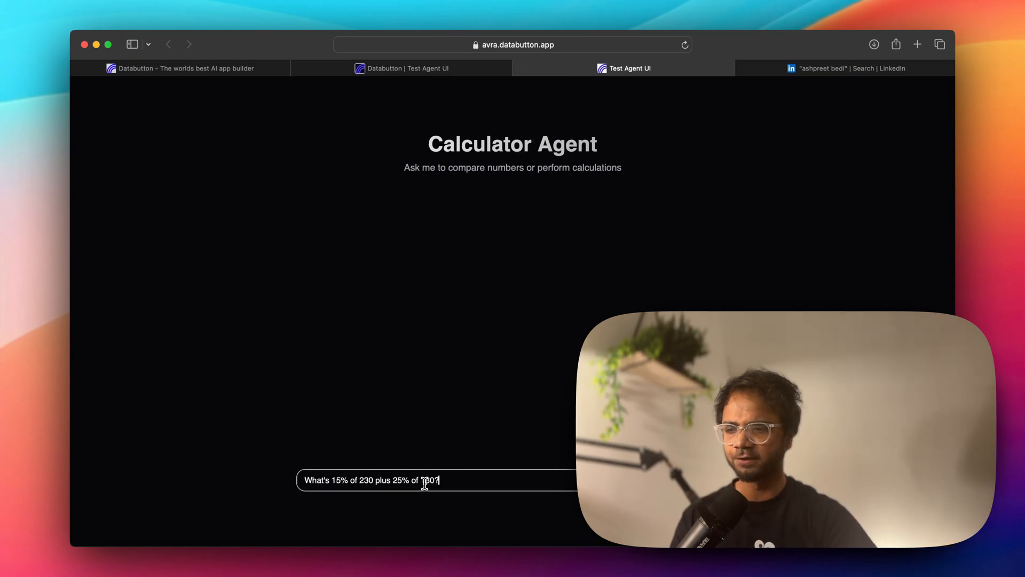
pyautogui.press('Return')
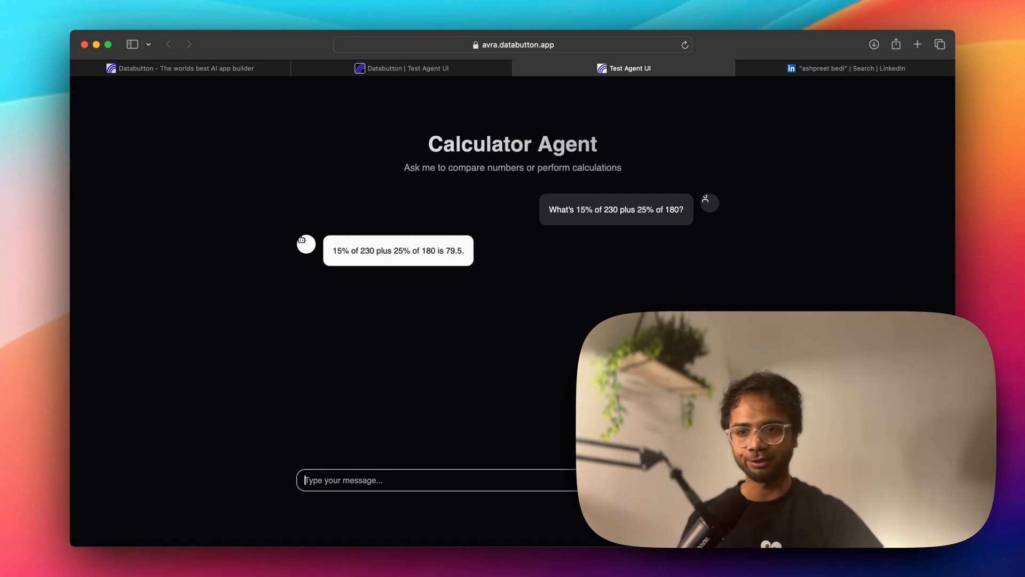
# Compare the percentage question in ChatGPT (also 79.5), then return to the deployed app
pyautogui.click(917, 44)
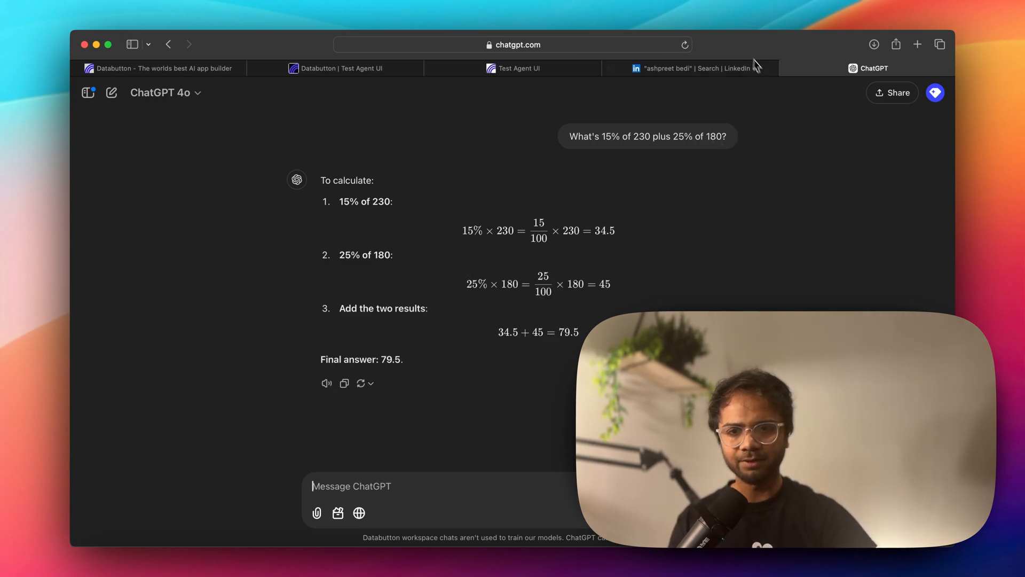
pyautogui.click(520, 68)
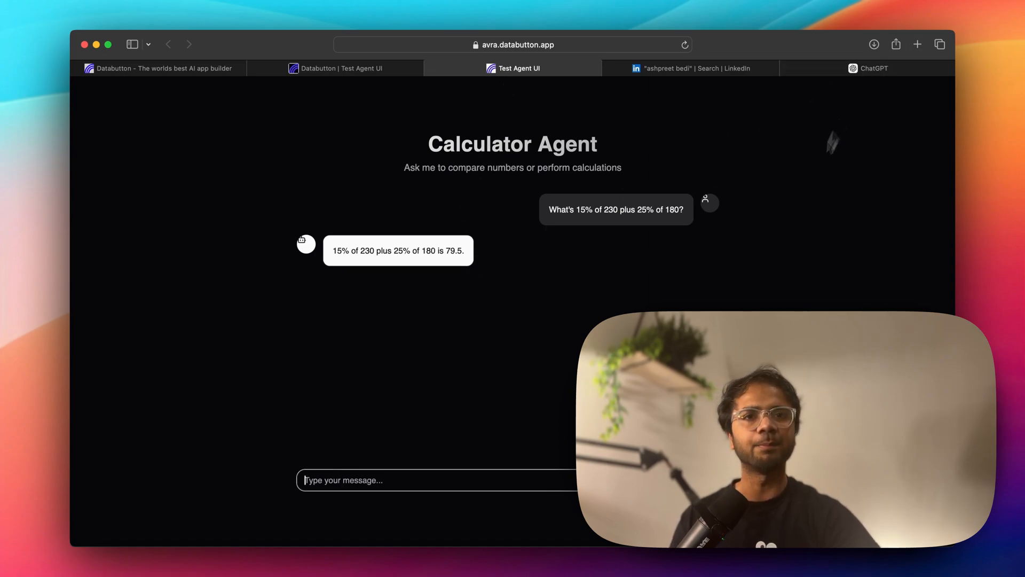
pyautogui.moveTo(794, 253)
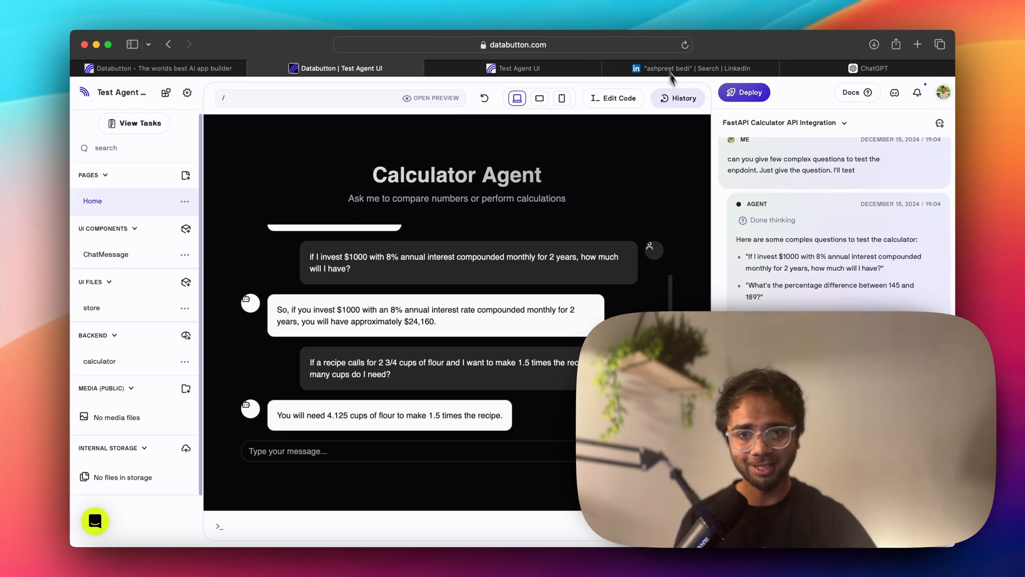
# Revisit the LinkedIn calculator-tool post, then return to the deployed Calculator Agent
pyautogui.click(682, 68)
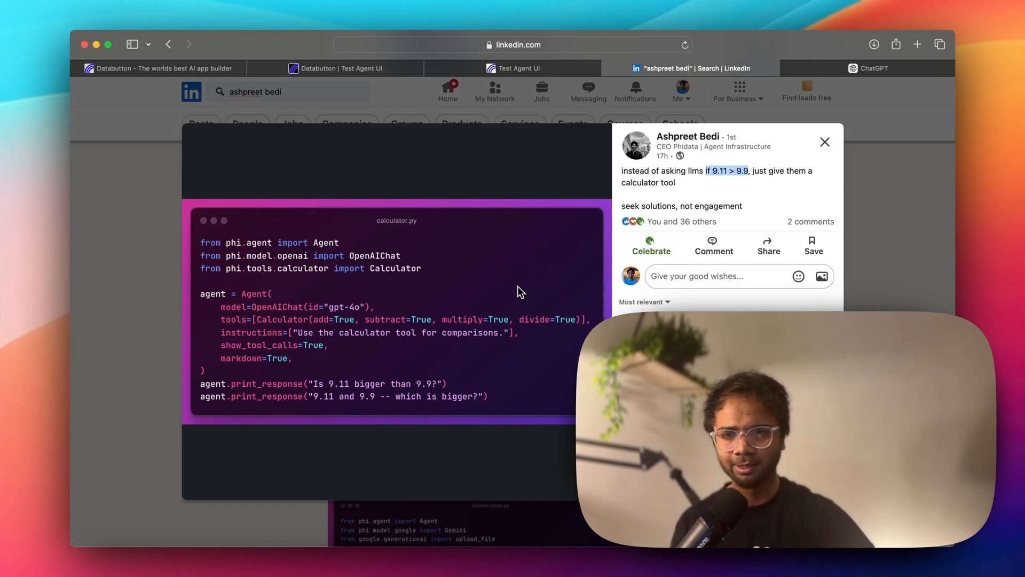
pyautogui.moveTo(471, 423)
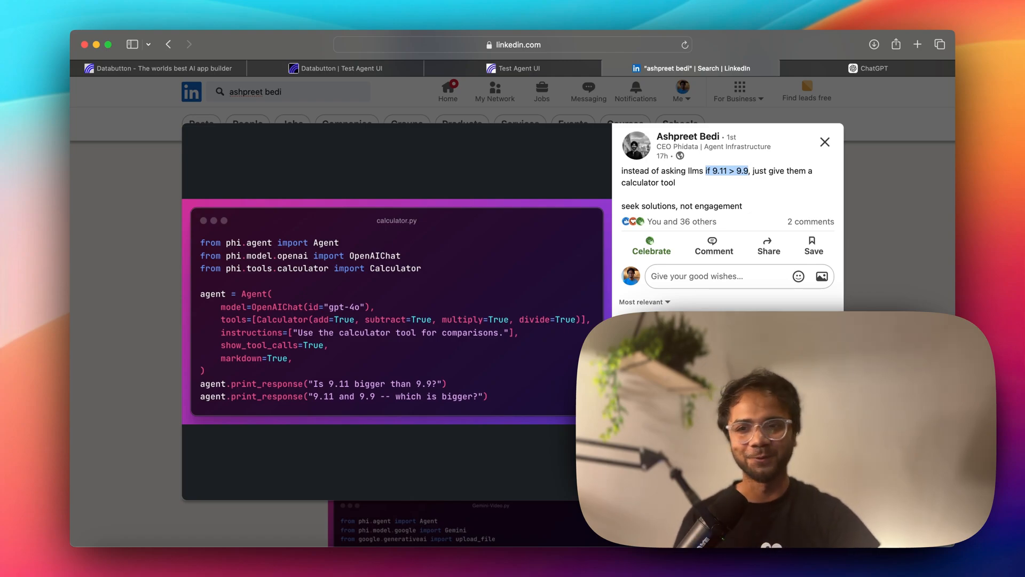
pyautogui.click(521, 68)
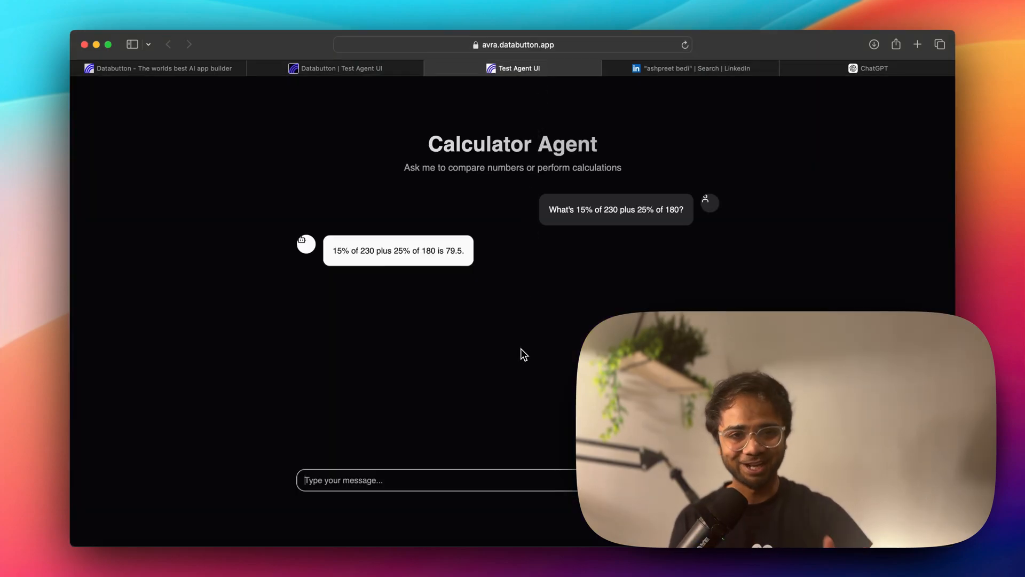